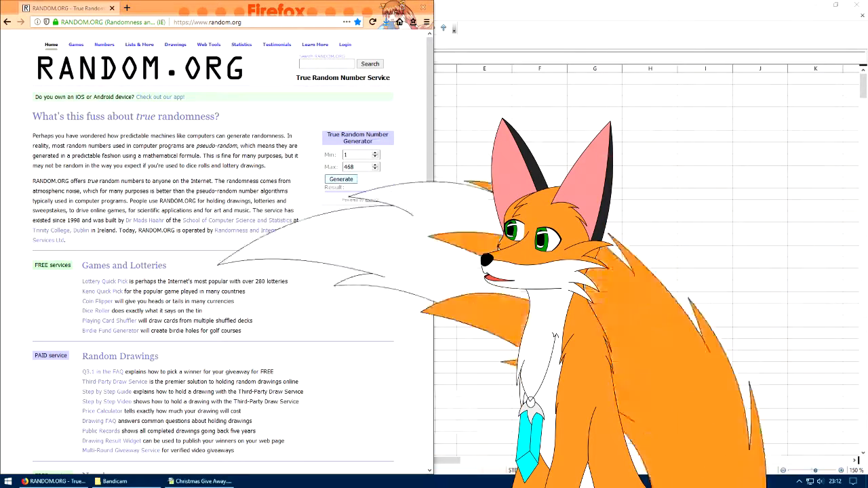
Step: Generate a random number between 1 and 468 on RANDOM.ORG
left_click(341, 179)
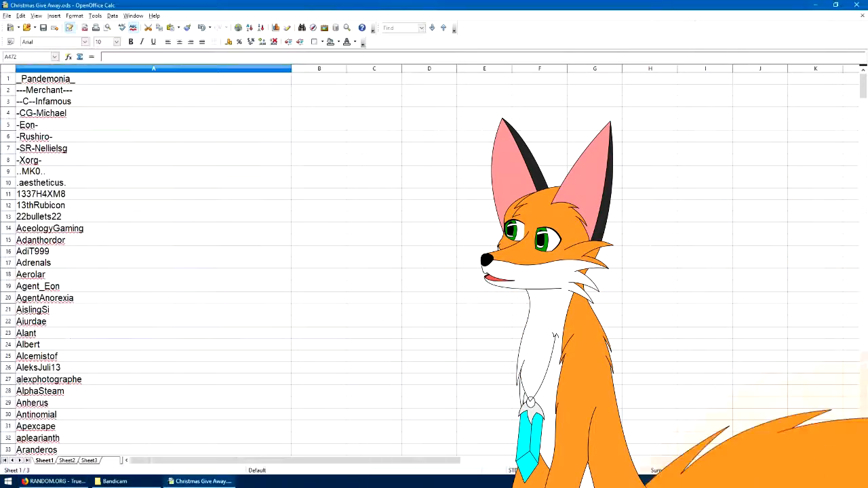
Step: Scroll down the Christmas Give Away entrant list toward row 270
scroll("down", 3)
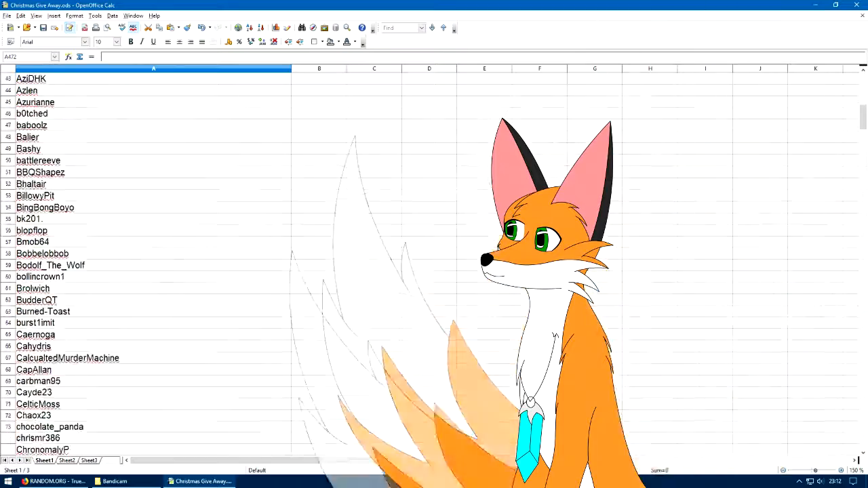
scroll("down", 3)
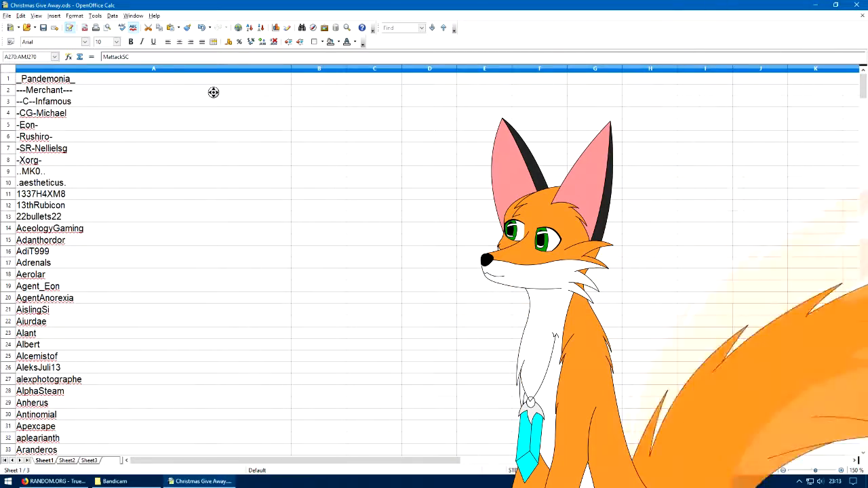
scroll("down", 3)
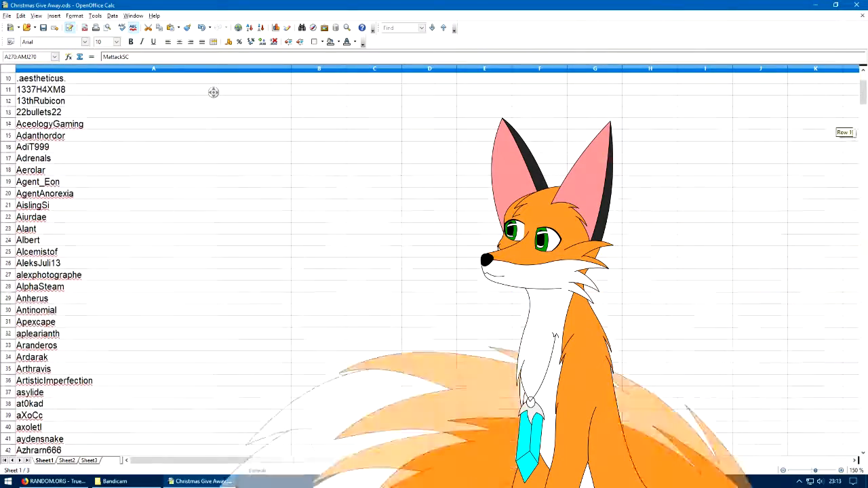
scroll("down", 3)
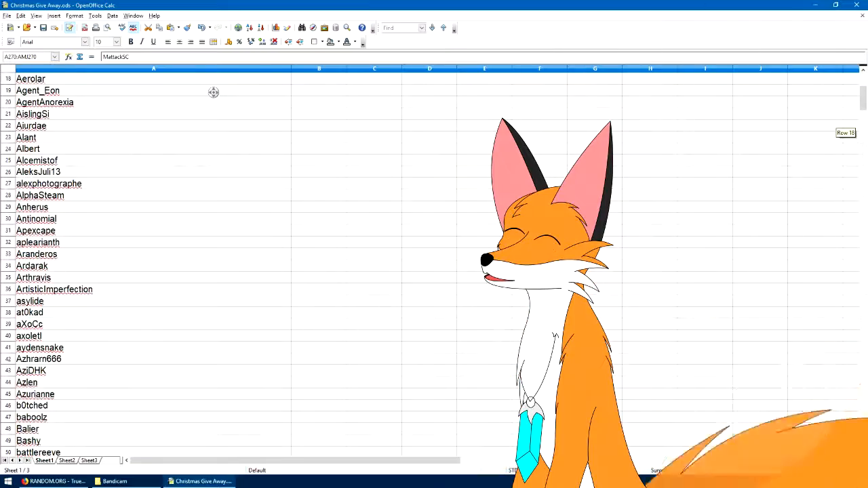
scroll("down", 3)
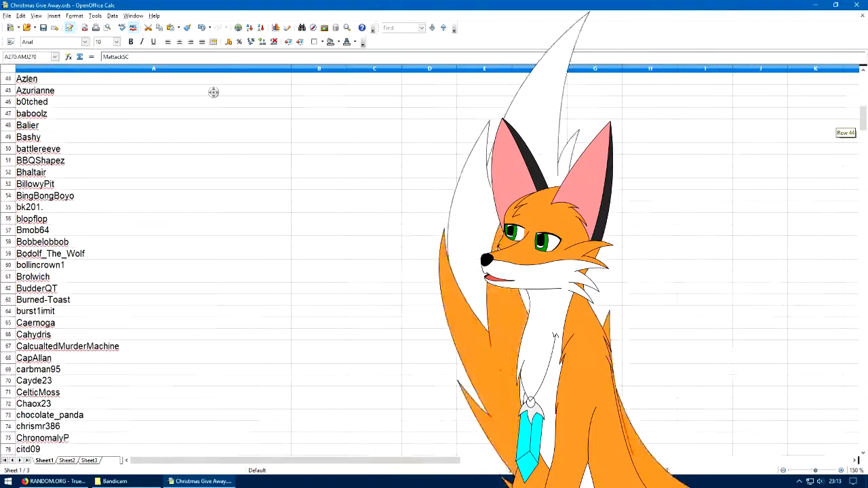
scroll("down", 3)
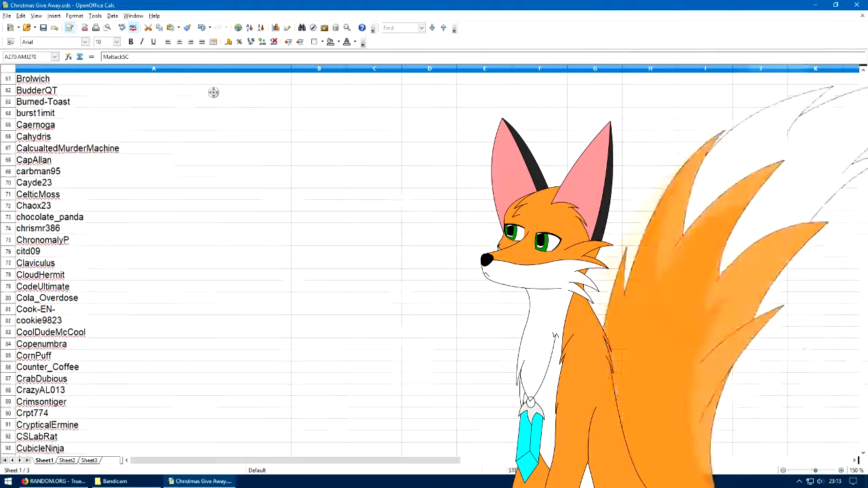
scroll("down", 3)
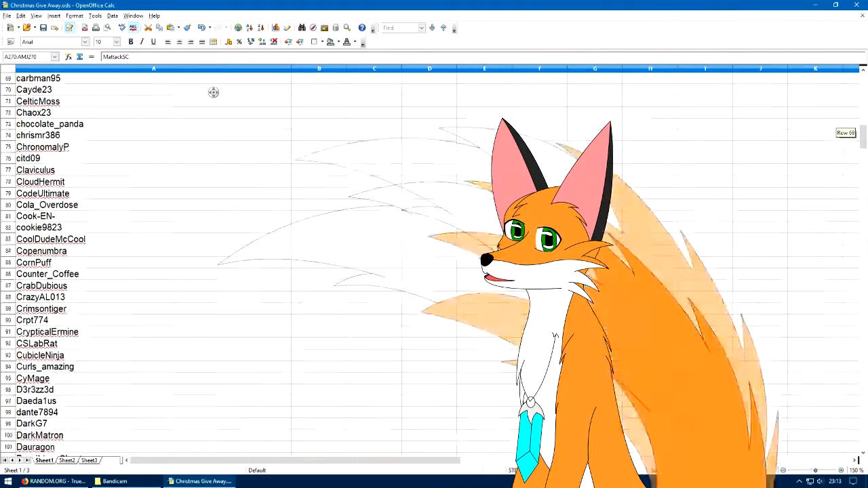
scroll("down", 3)
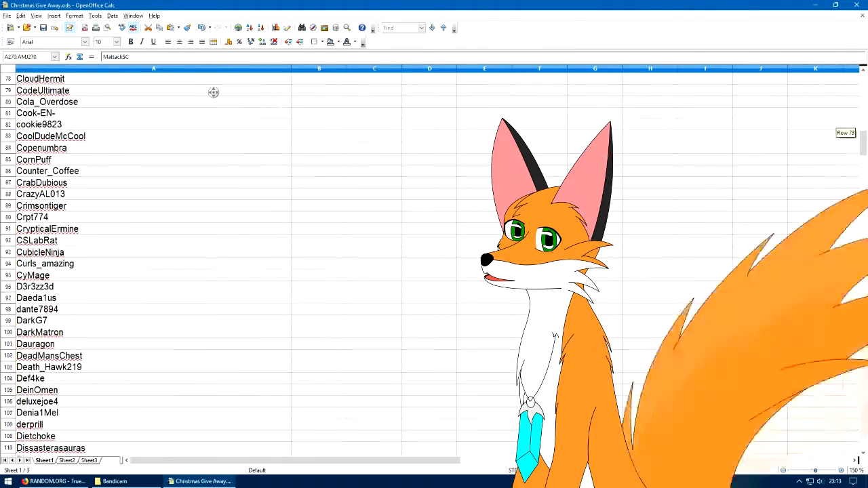
scroll("down", 3)
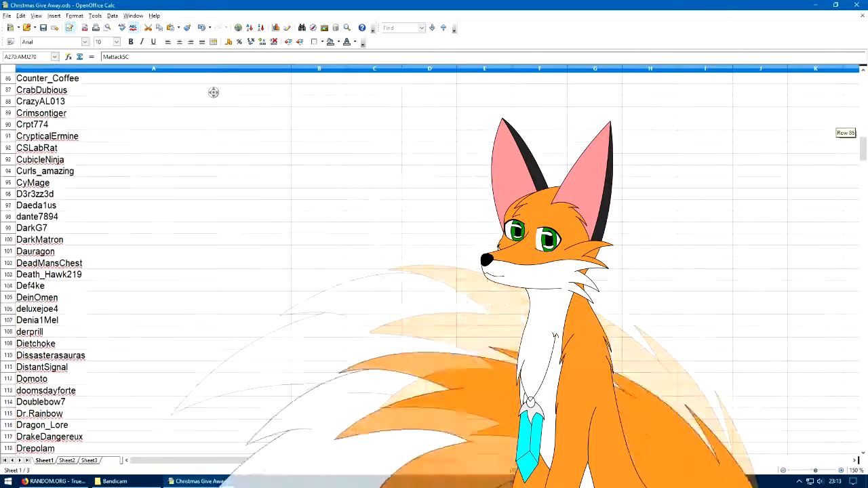
scroll("down", 3)
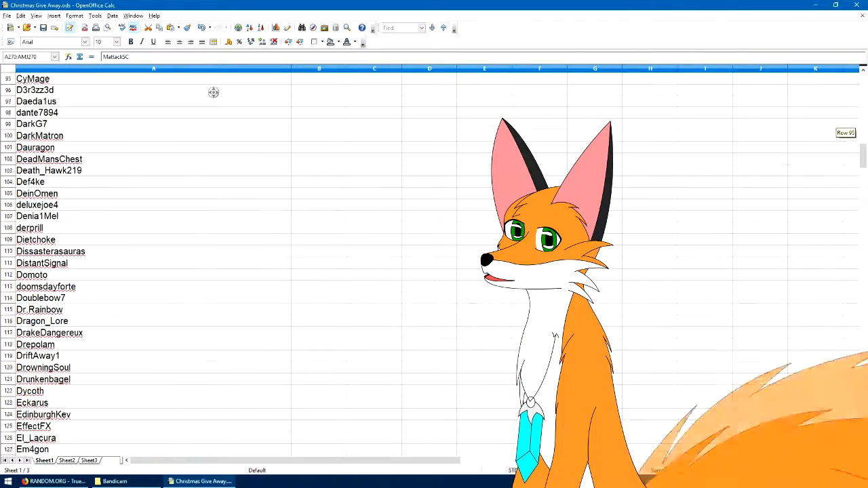
scroll("down", 3)
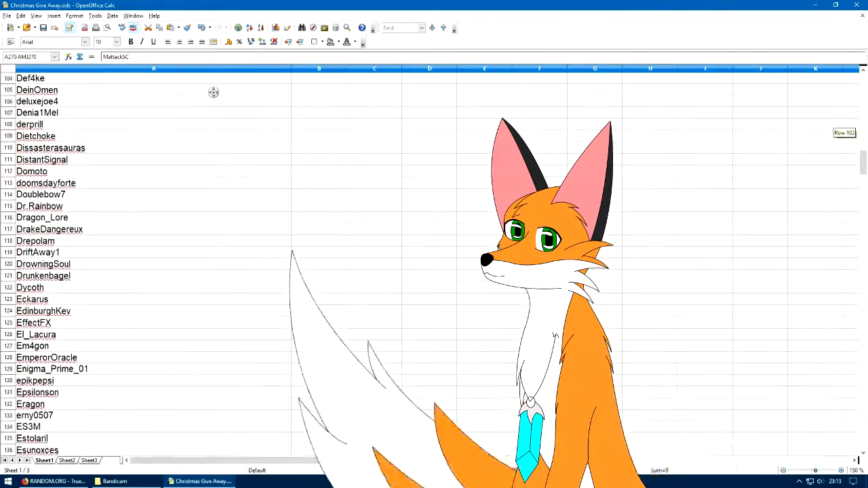
scroll("down", 3)
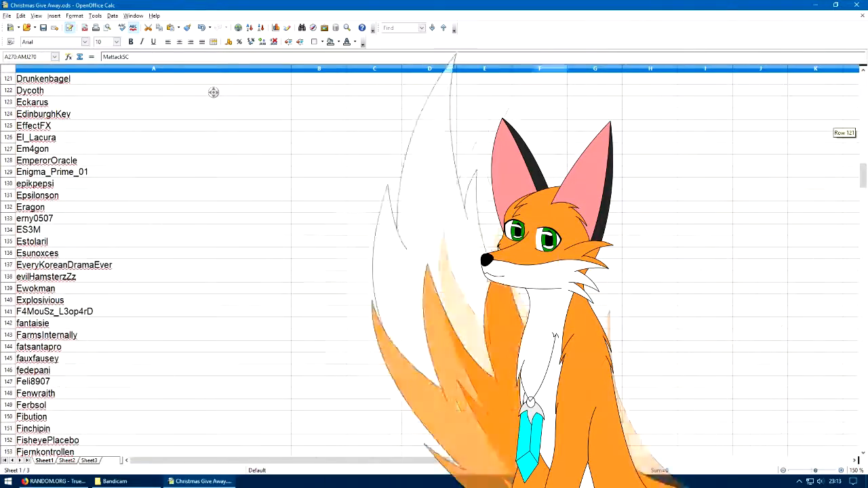
scroll("down", 3)
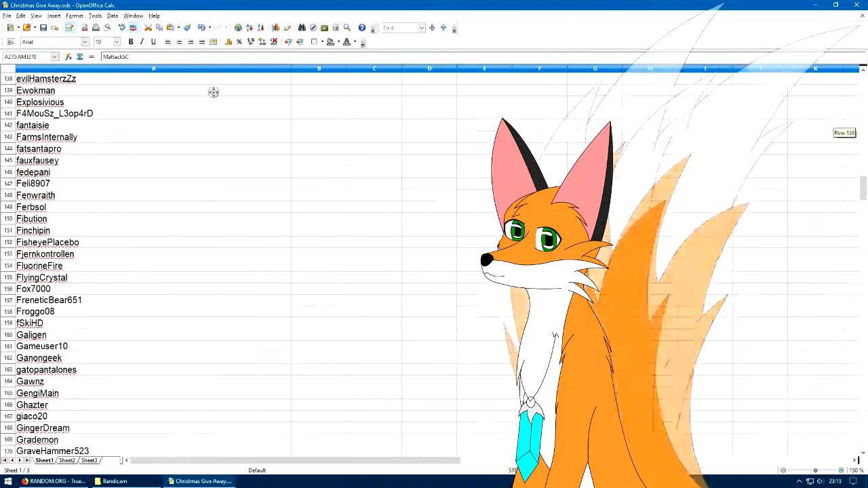
scroll("down", 3)
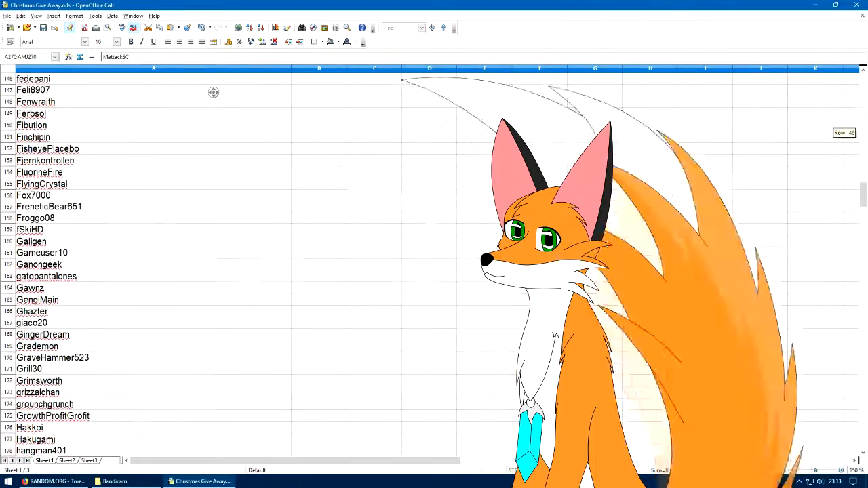
scroll("down", 3)
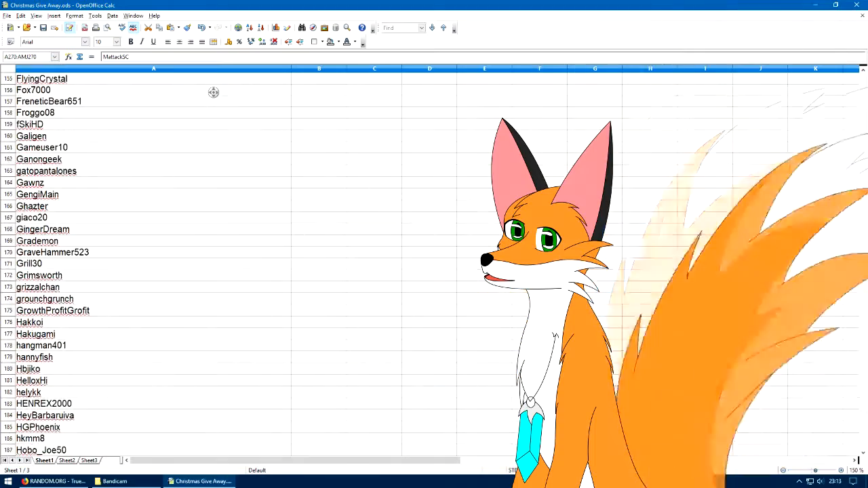
scroll("down", 3)
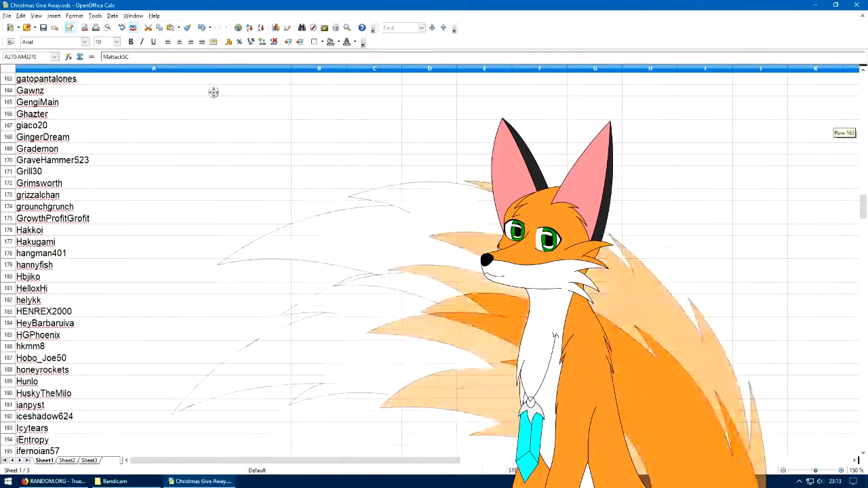
scroll("down", 3)
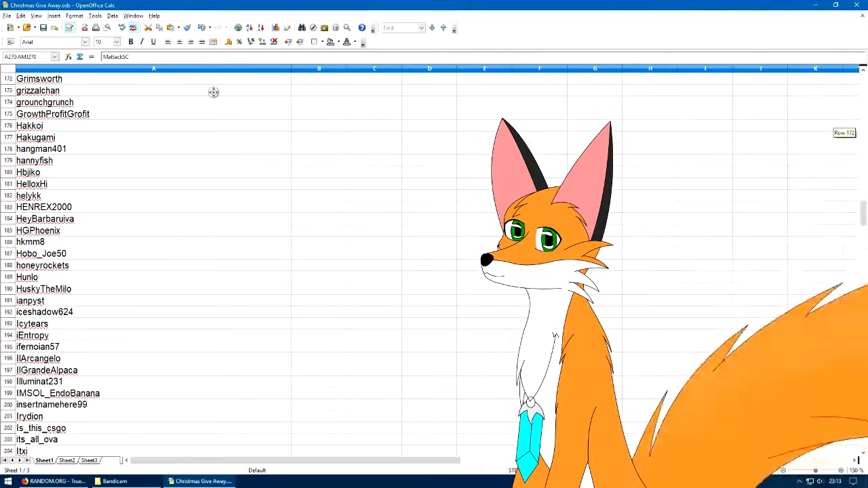
scroll("down", 3)
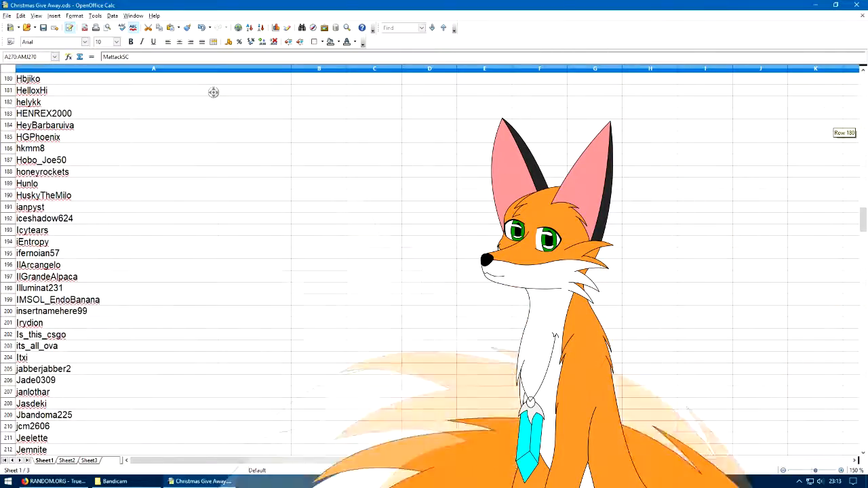
scroll("down", 3)
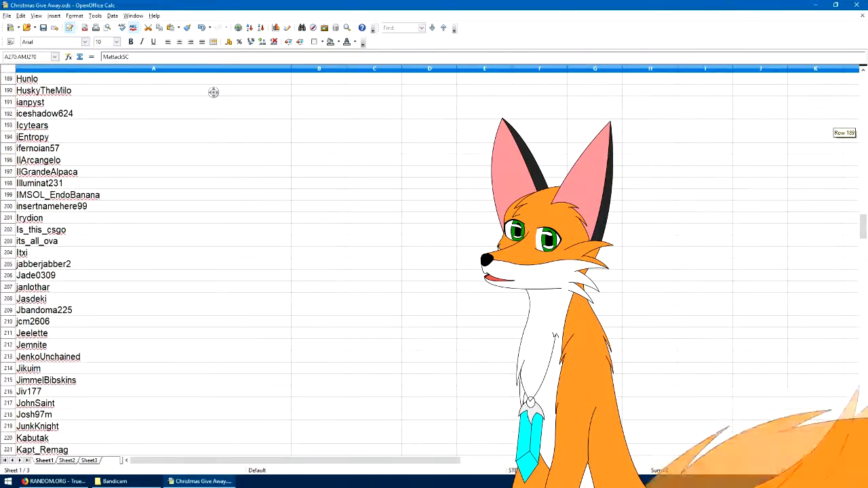
scroll("down", 3)
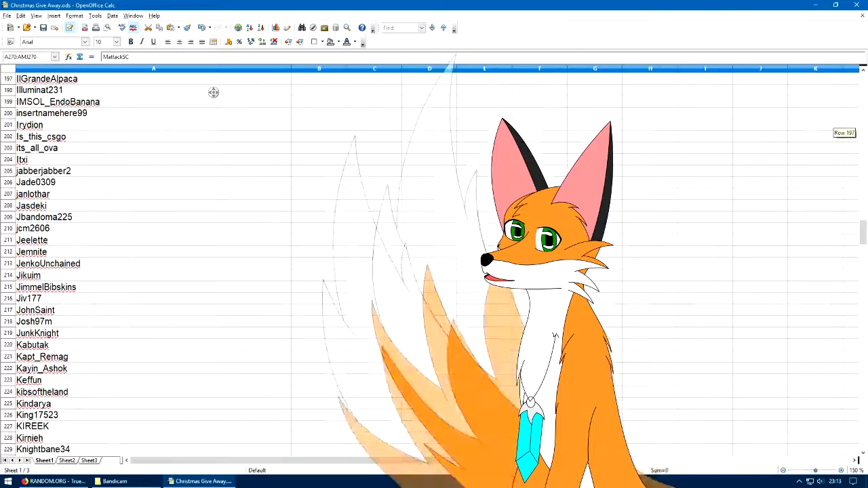
scroll("down", 3)
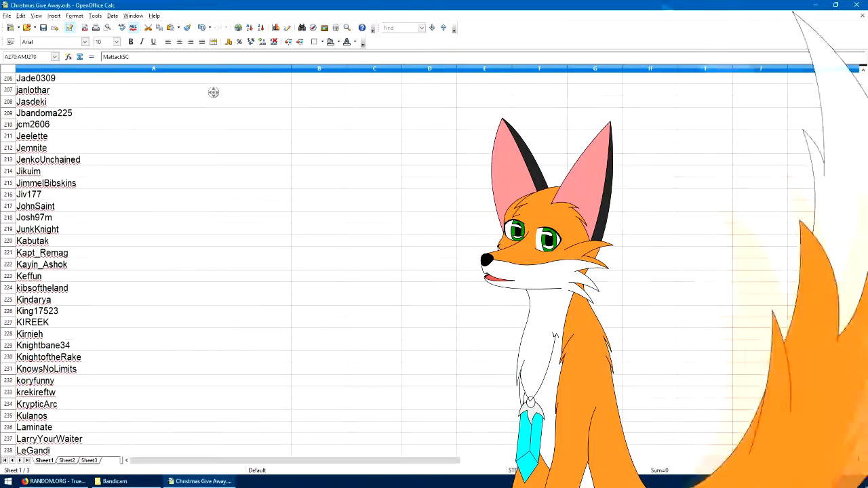
scroll("down", 3)
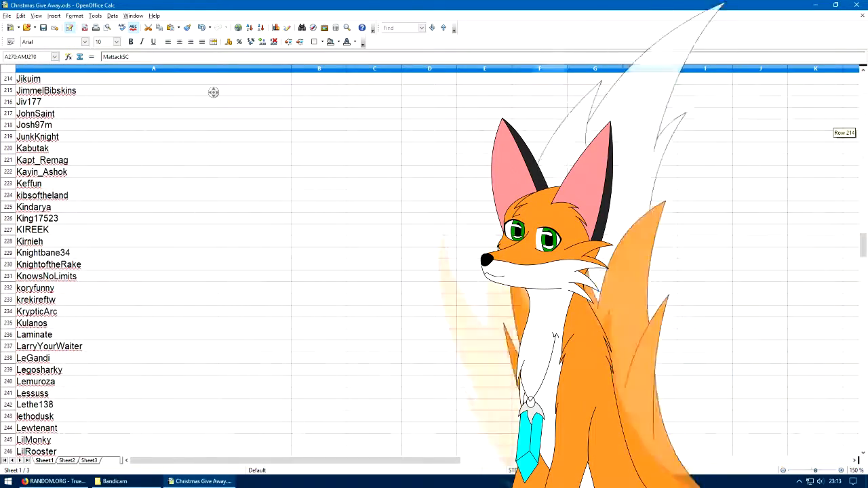
scroll("down", 3)
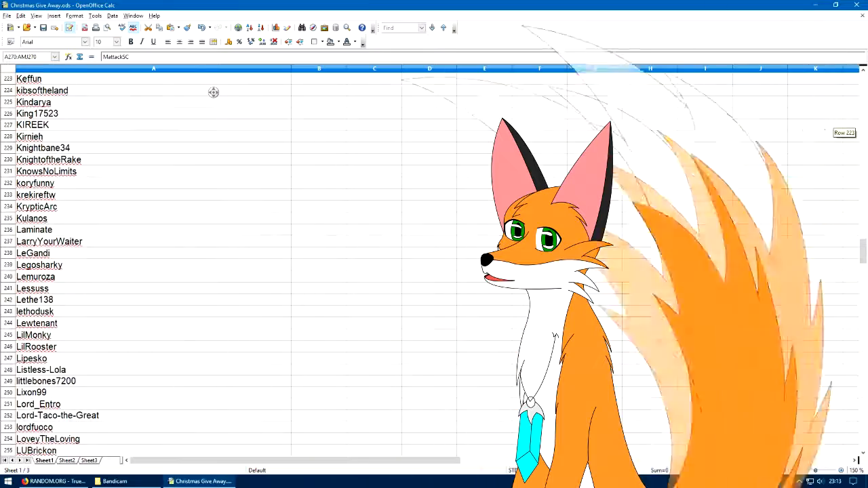
scroll("down", 3)
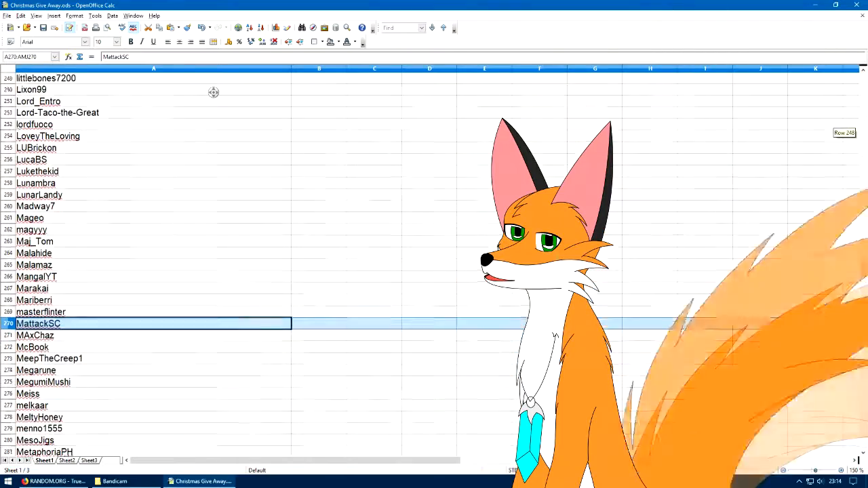
scroll("down", 3)
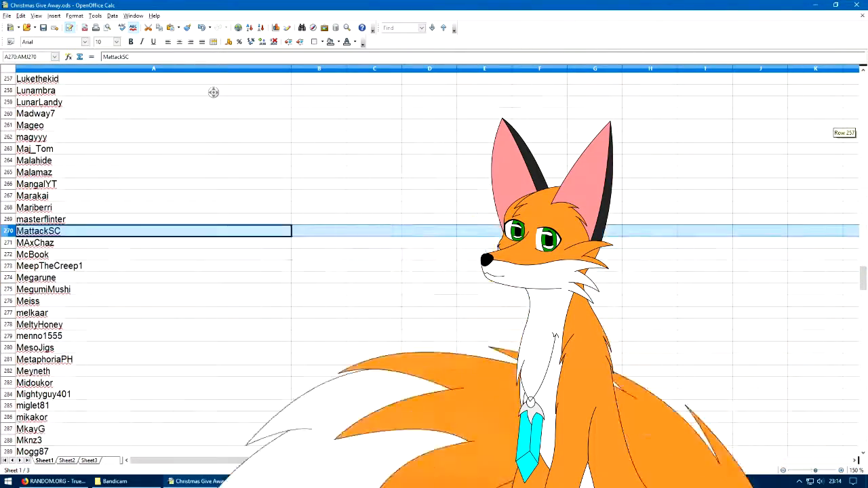
scroll("down", 3)
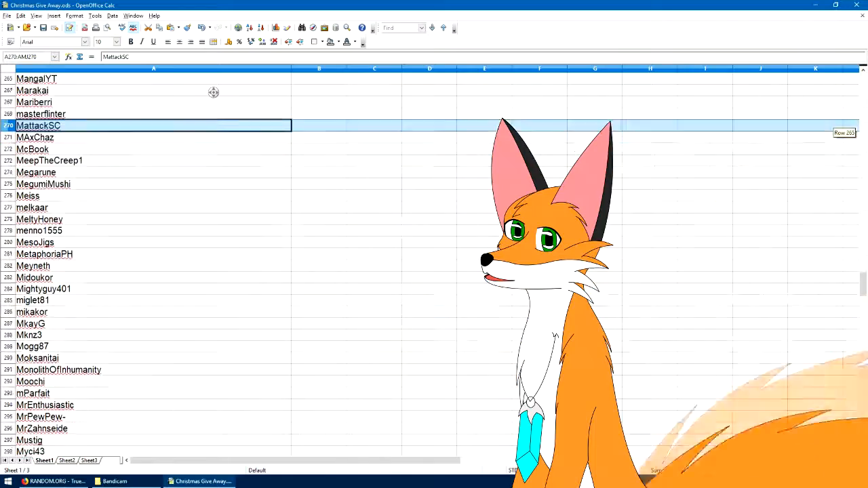
scroll("down", 3)
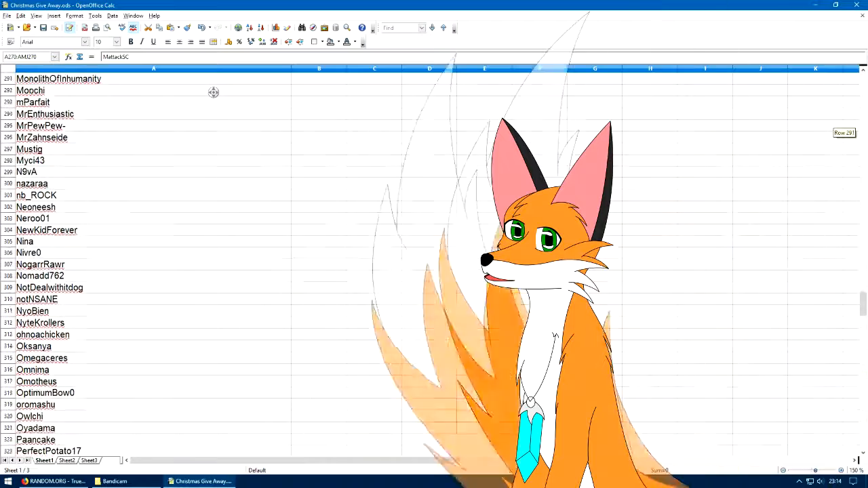
scroll("down", 3)
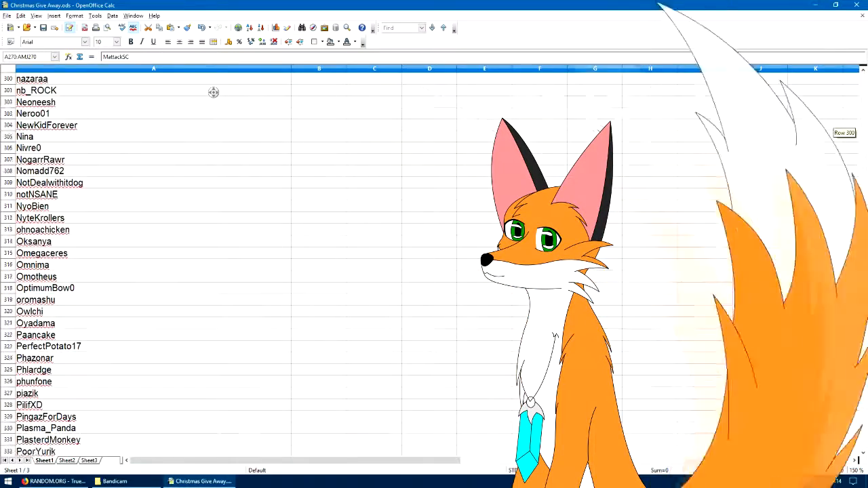
scroll("down", 3)
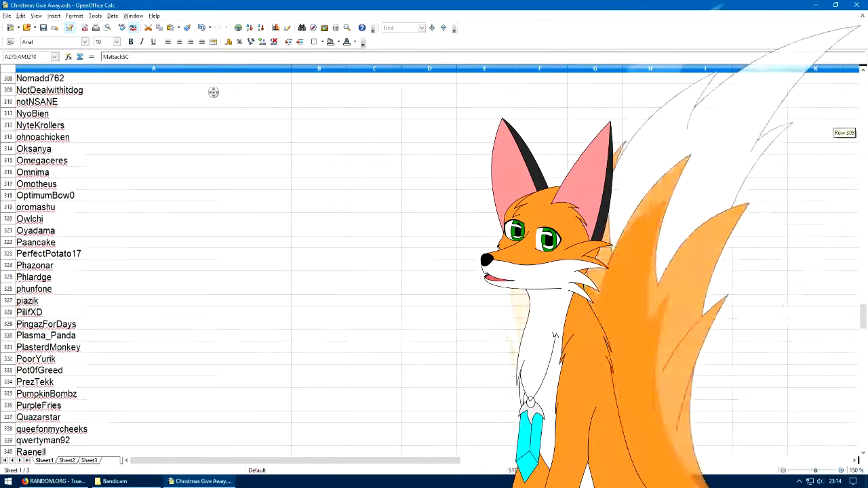
scroll("down", 3)
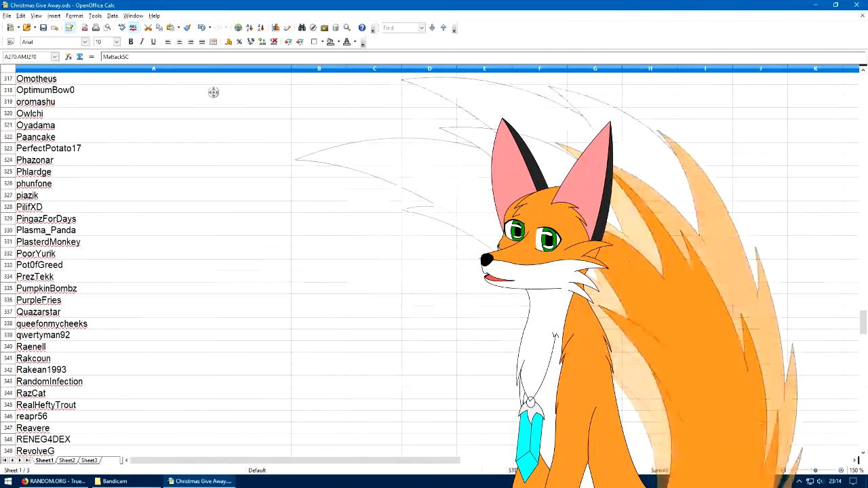
scroll("down", 3)
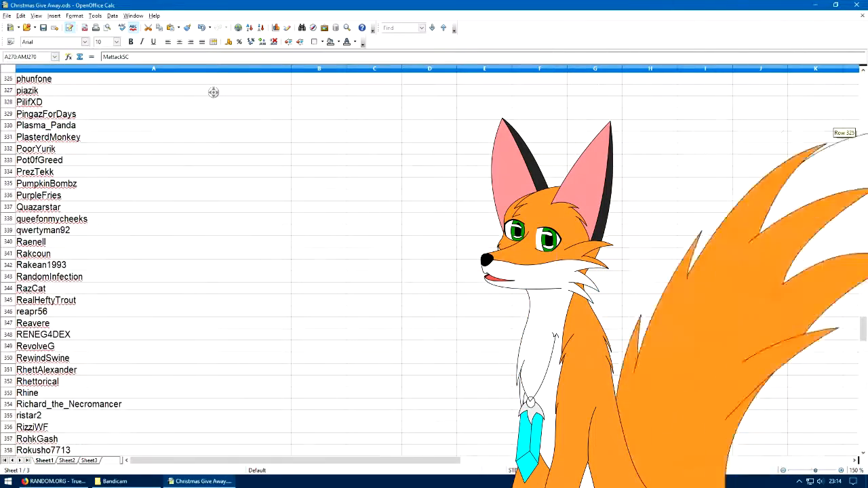
scroll("down", 3)
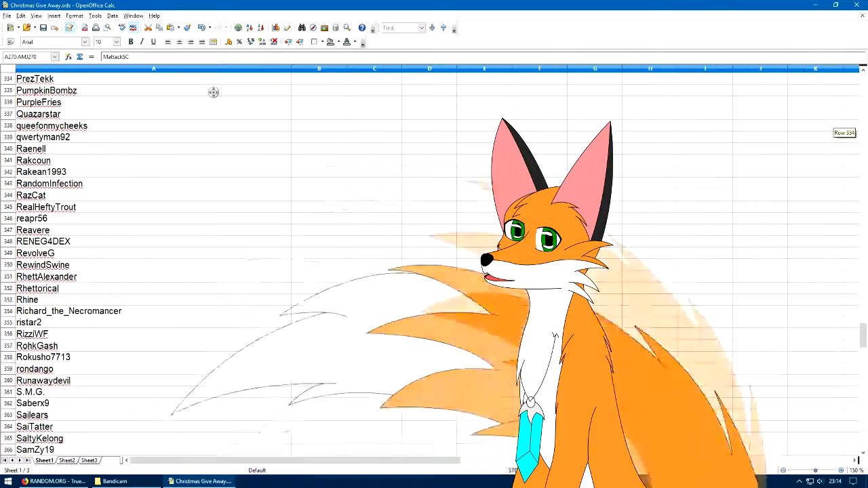
scroll("down", 3)
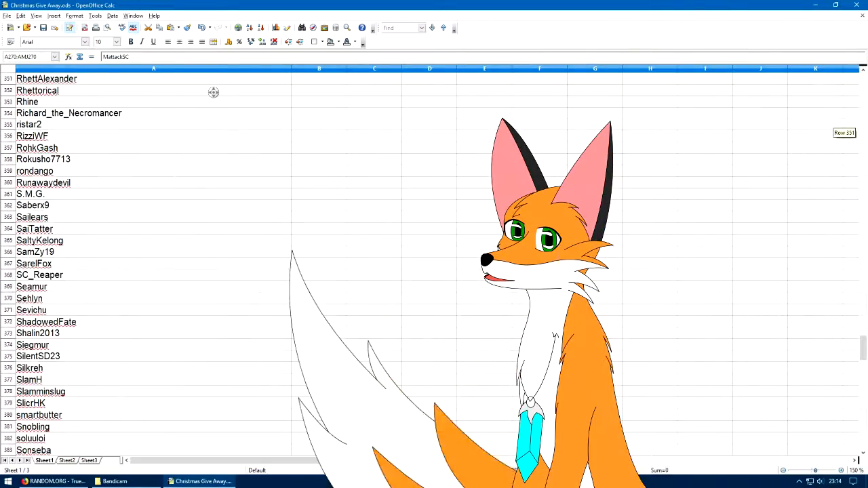
scroll("down", 3)
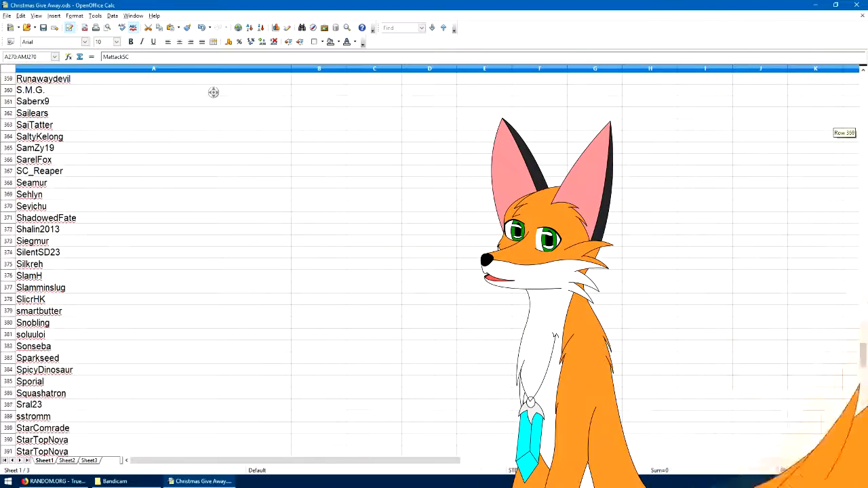
scroll("down", 3)
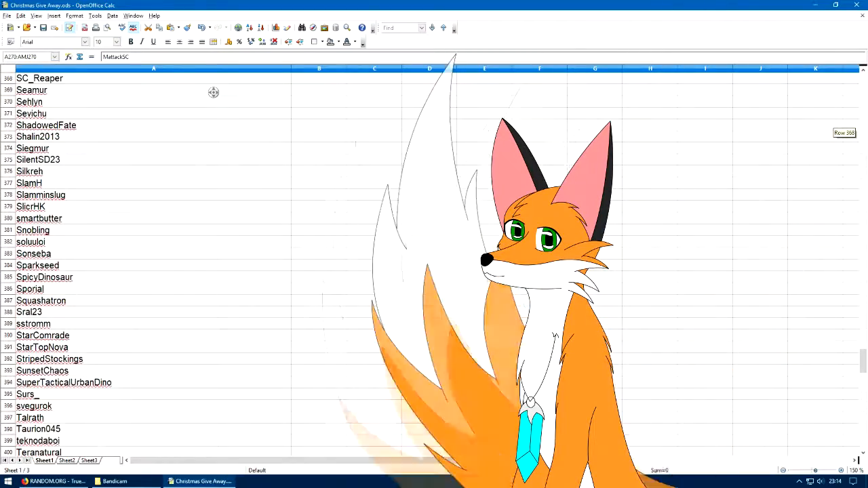
scroll("down", 3)
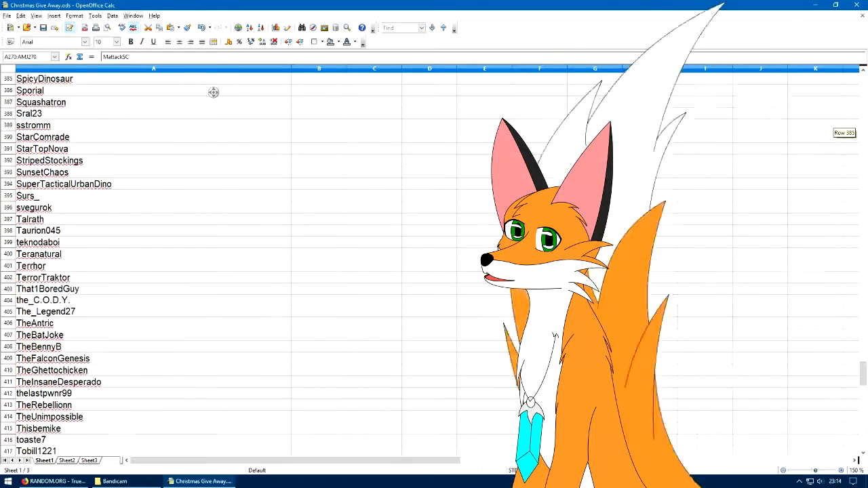
scroll("down", 3)
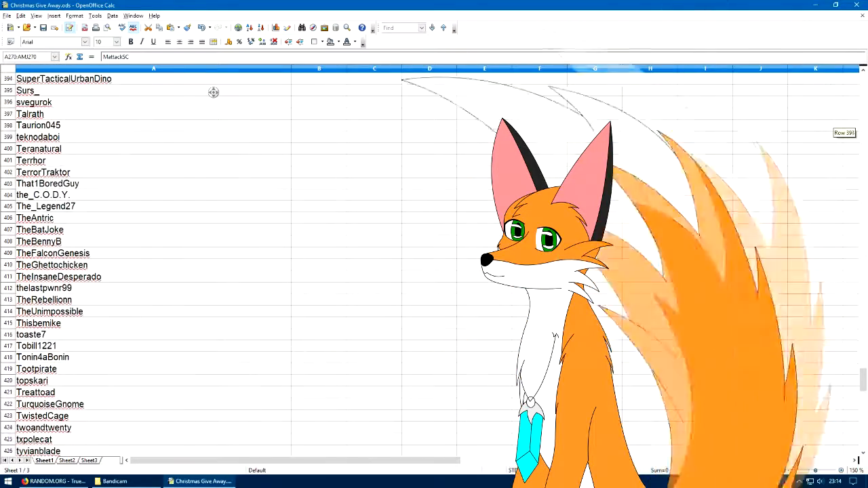
scroll("down", 3)
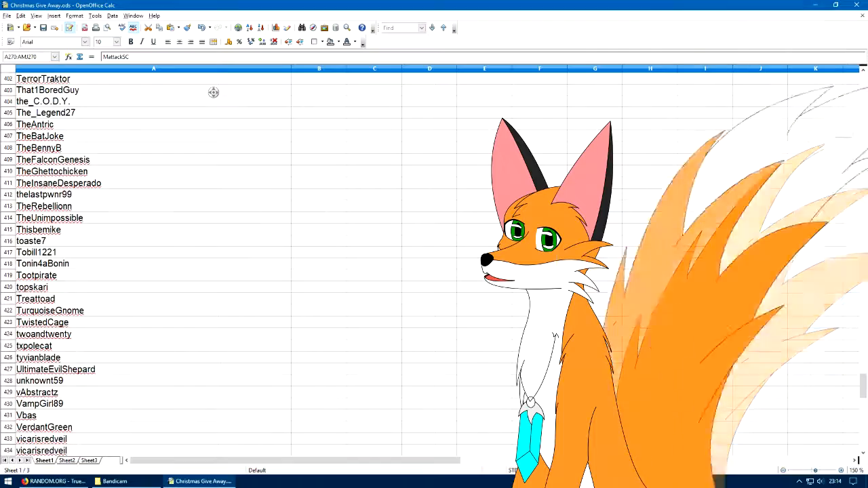
scroll("down", 3)
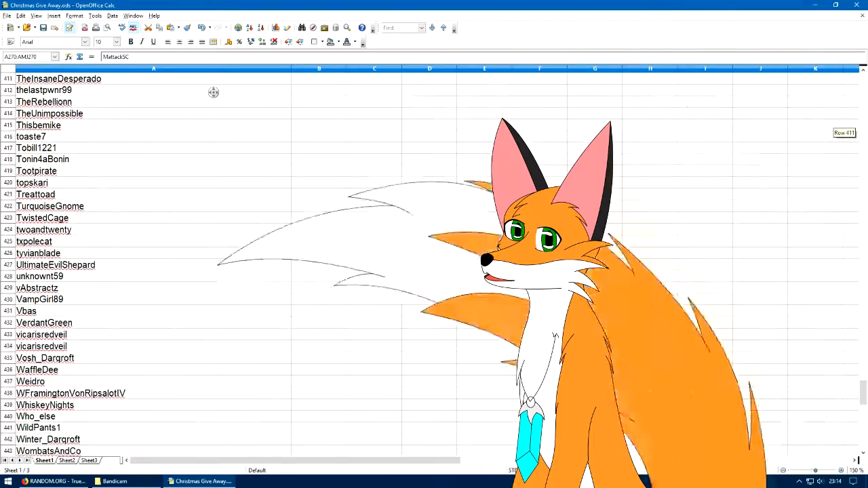
scroll("down", 3)
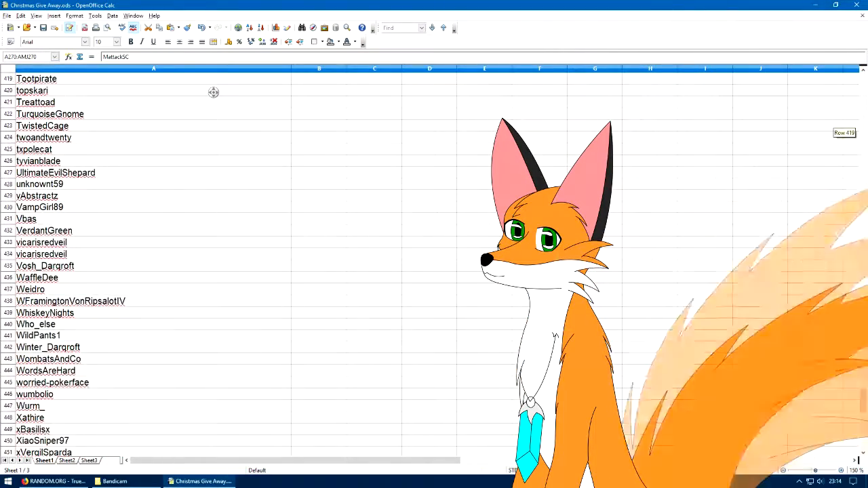
scroll("down", 3)
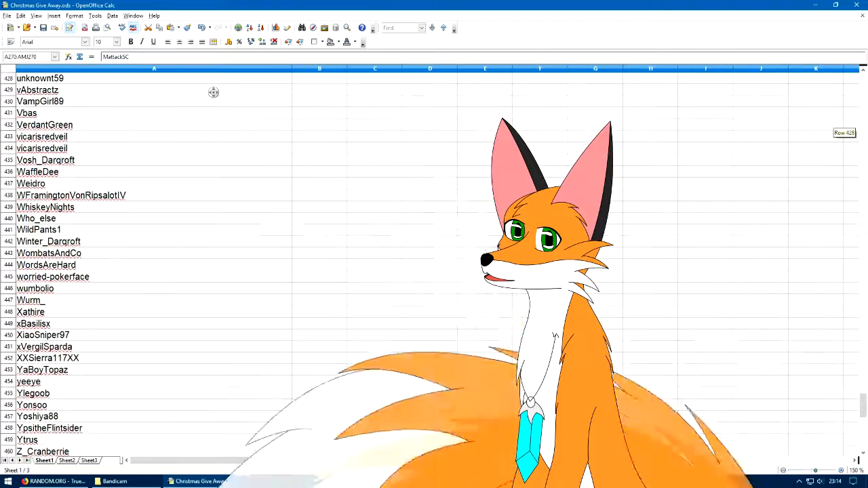
scroll("down", 3)
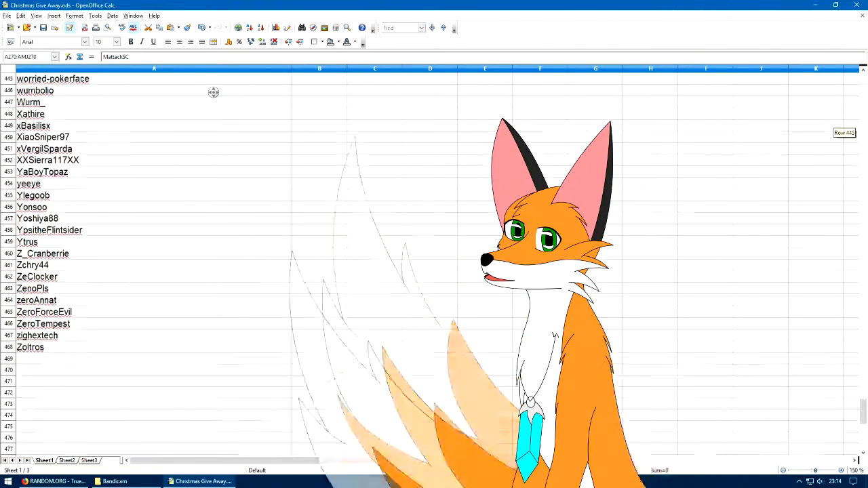
scroll("down", 3)
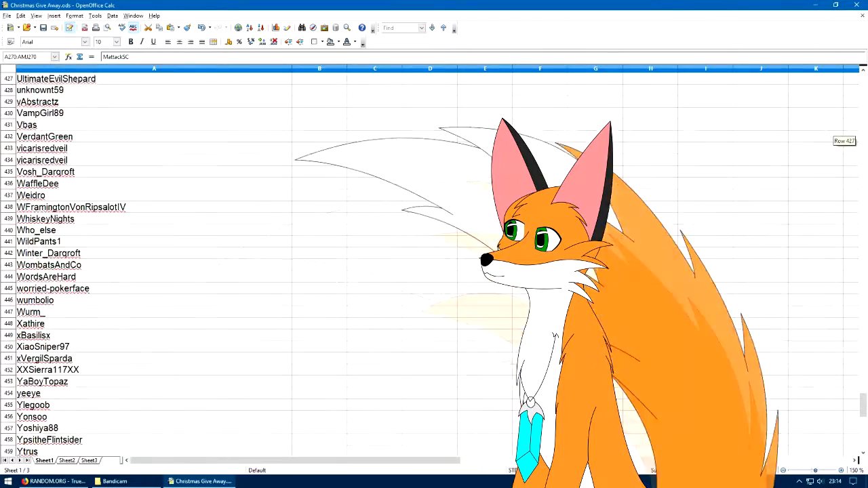
scroll("up", 3)
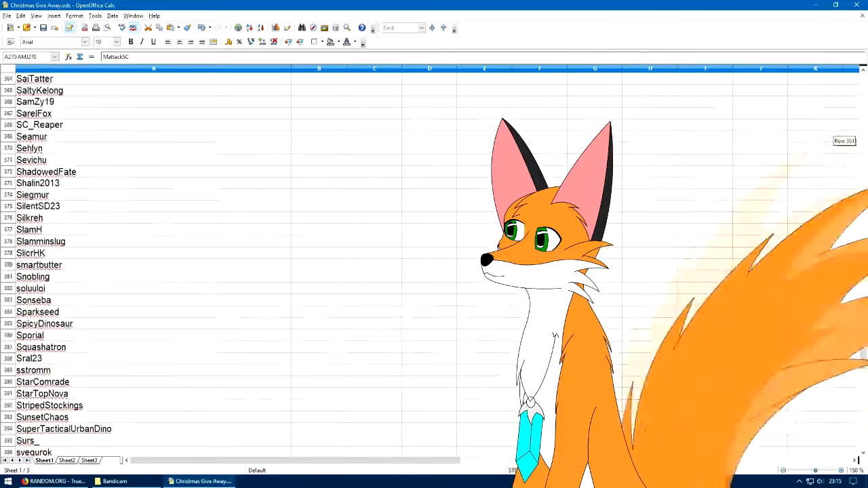